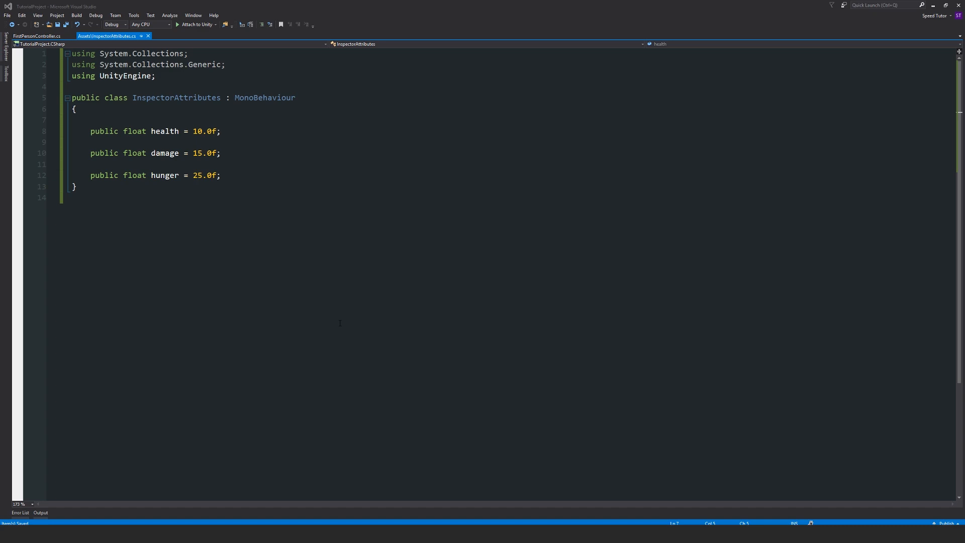
Add a [Space(10)] attribute above 'public float health' and copy it for reuse.
left_click(90, 120)
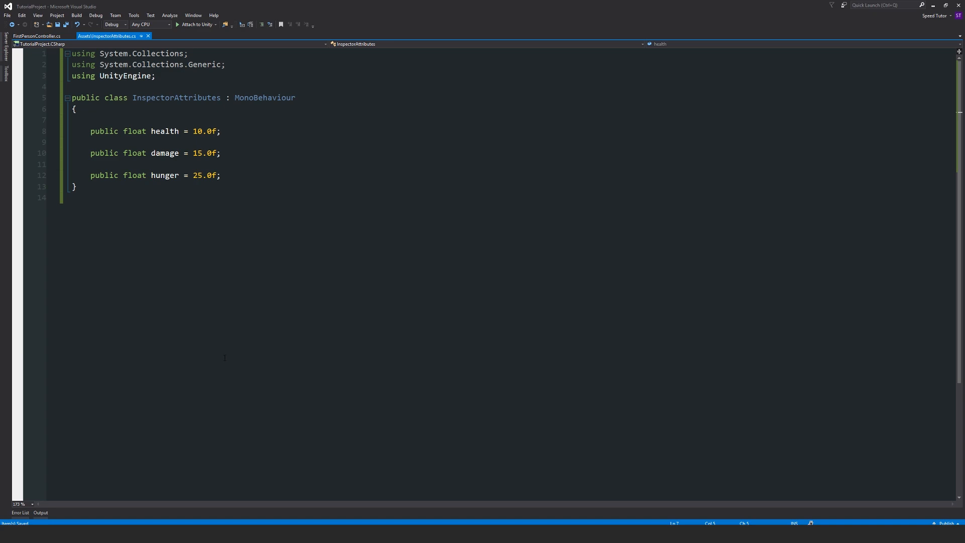
type("[]")
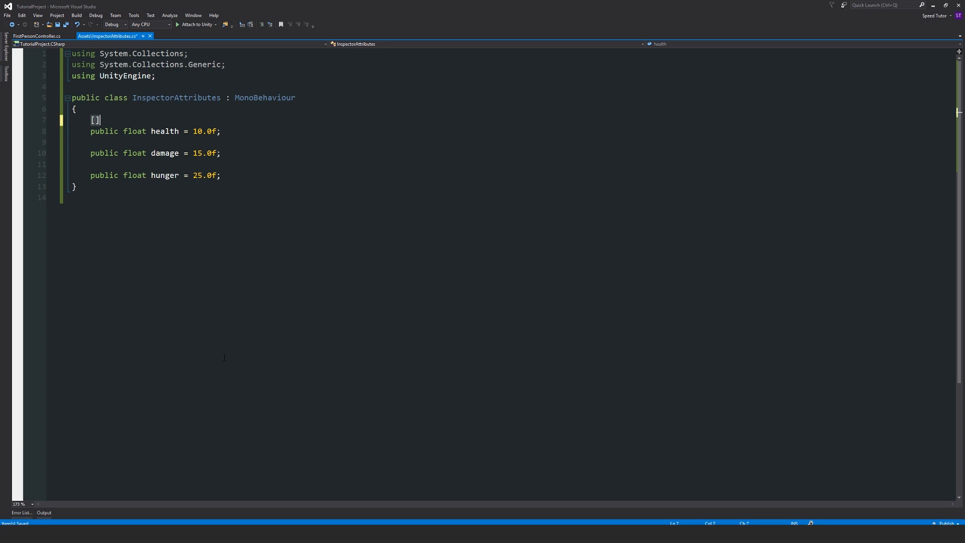
type("sp")
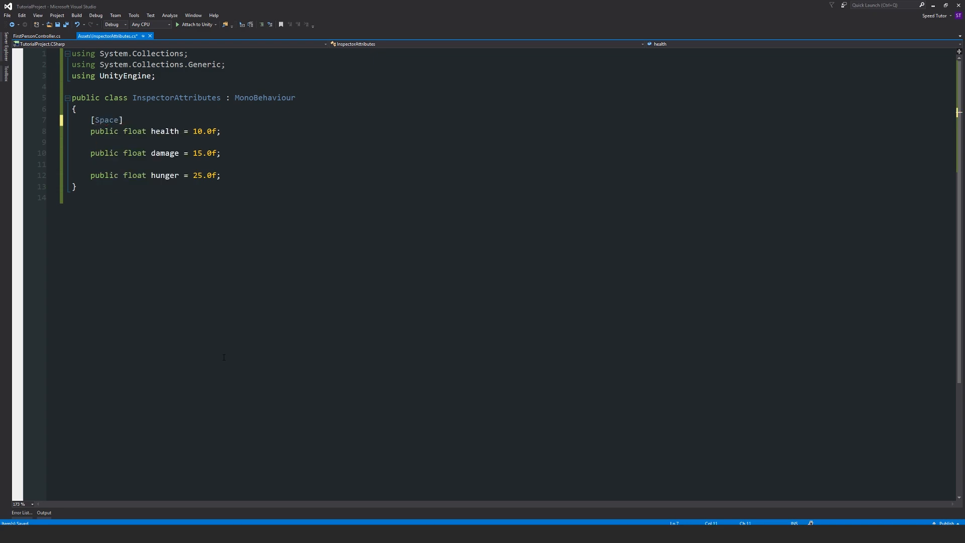
type("(")
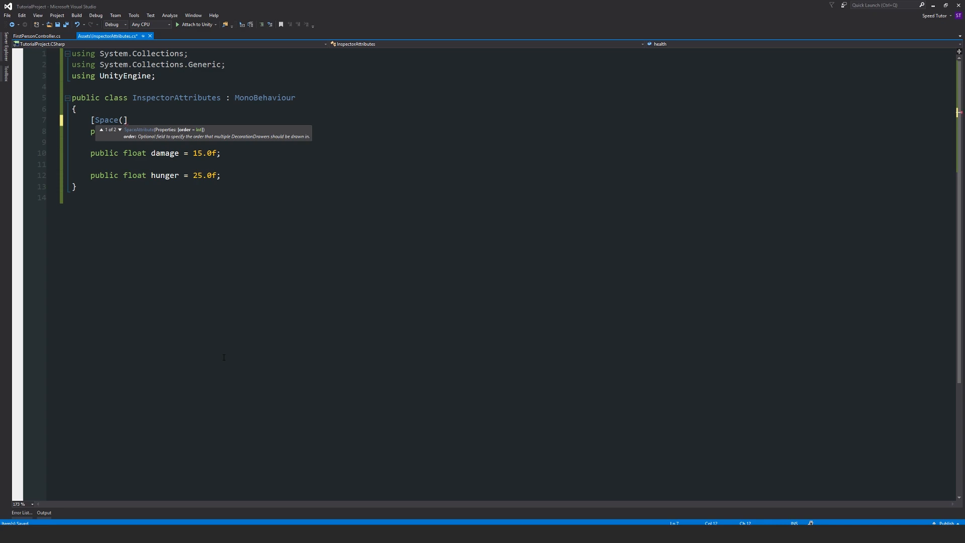
type("10")
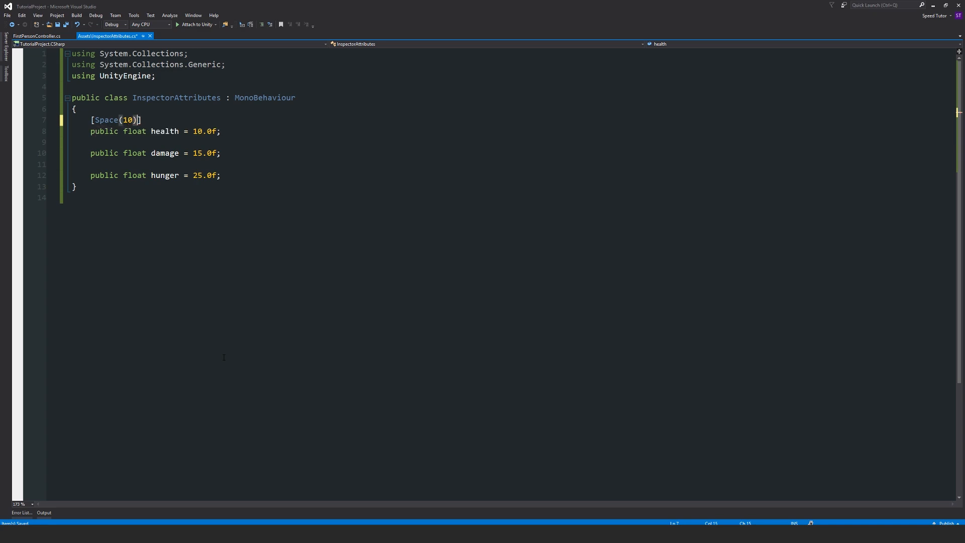
left_click(91, 120)
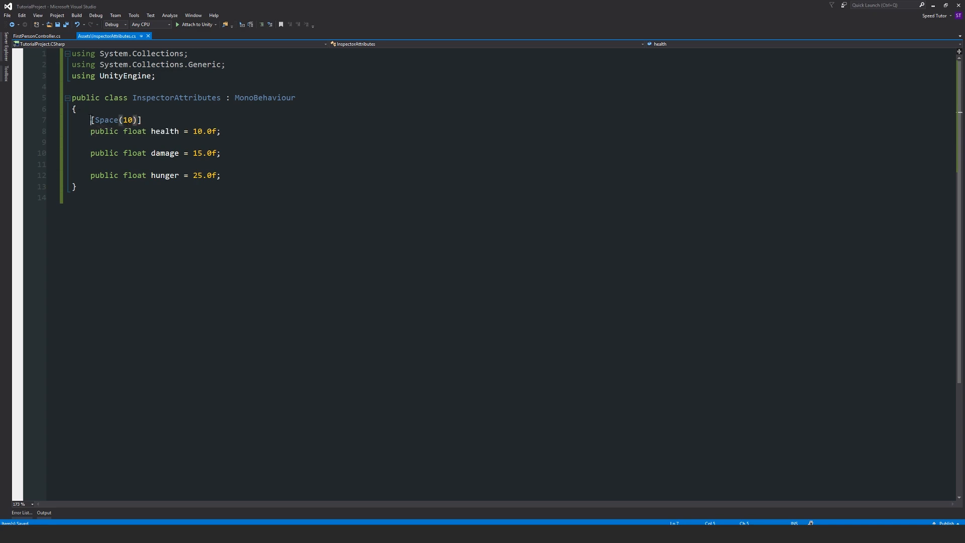
left_click(114, 164)
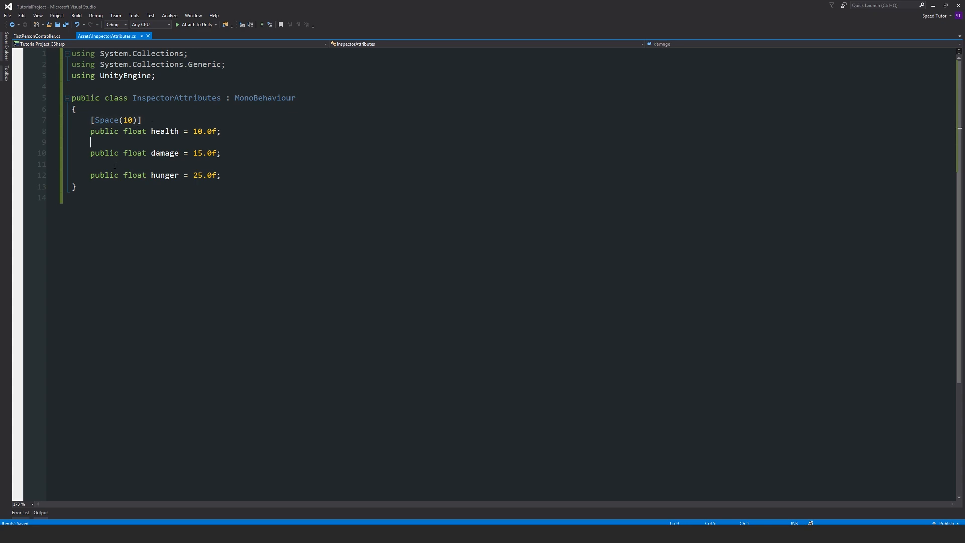
Paste [Space(10)] above 'public float damage' and change its value to 20.
type("[Space(10)]")
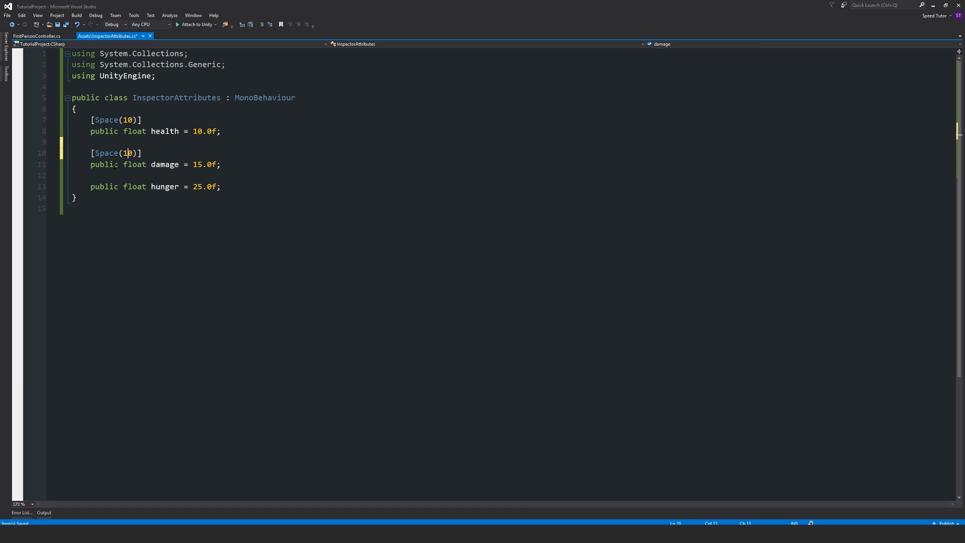
type("2")
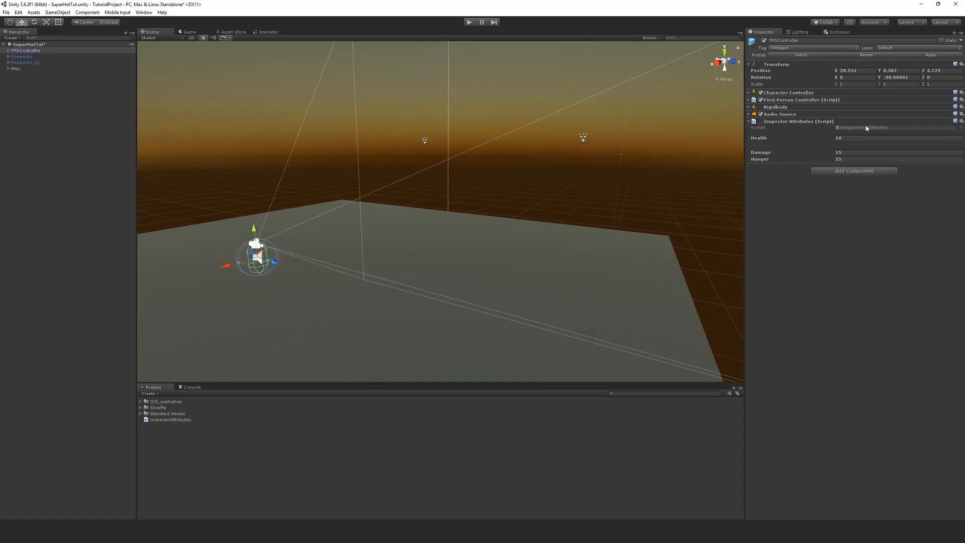
mouse_move(855, 132)
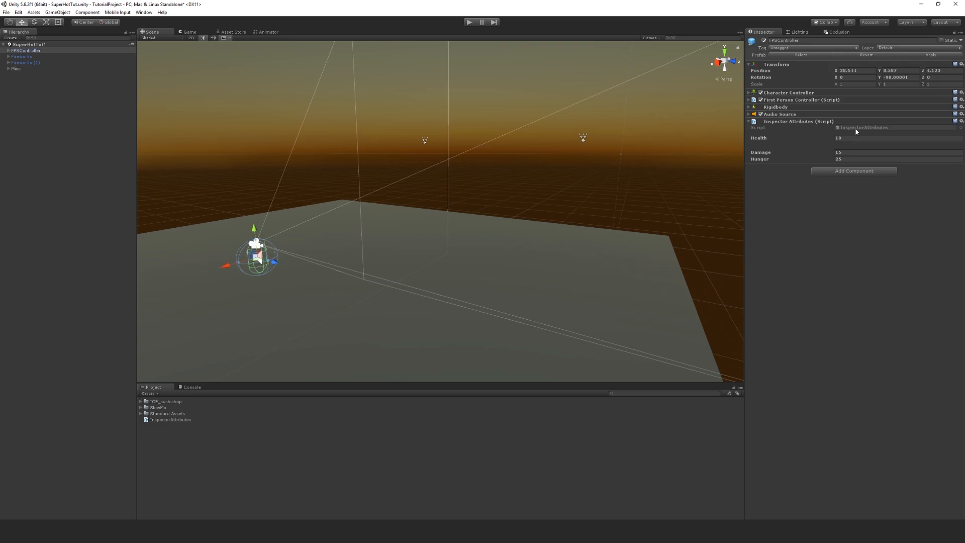
mouse_move(766, 133)
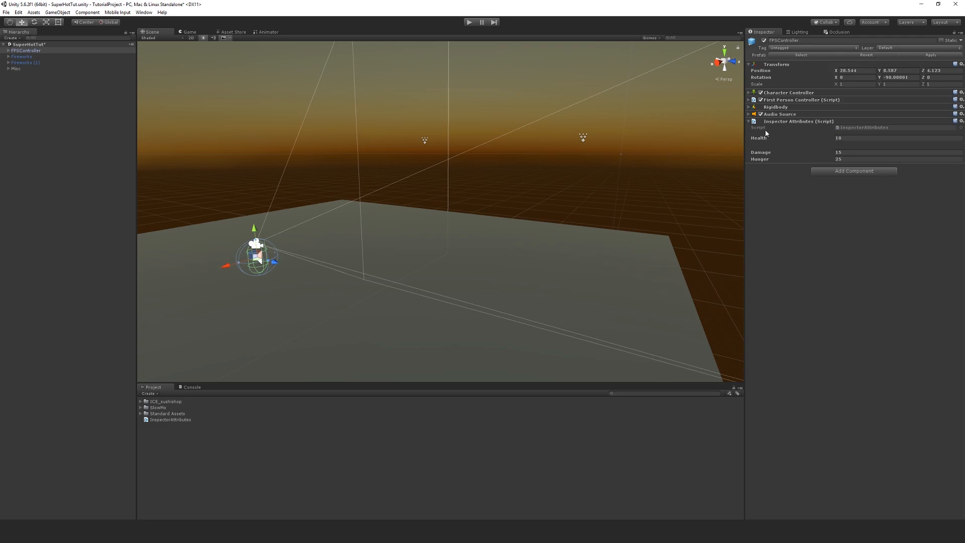
mouse_move(773, 145)
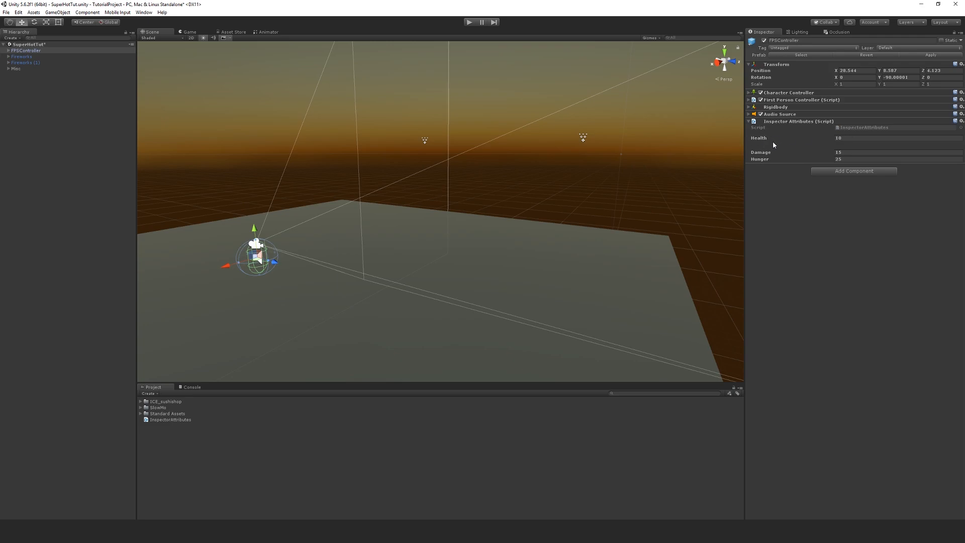
mouse_move(761, 142)
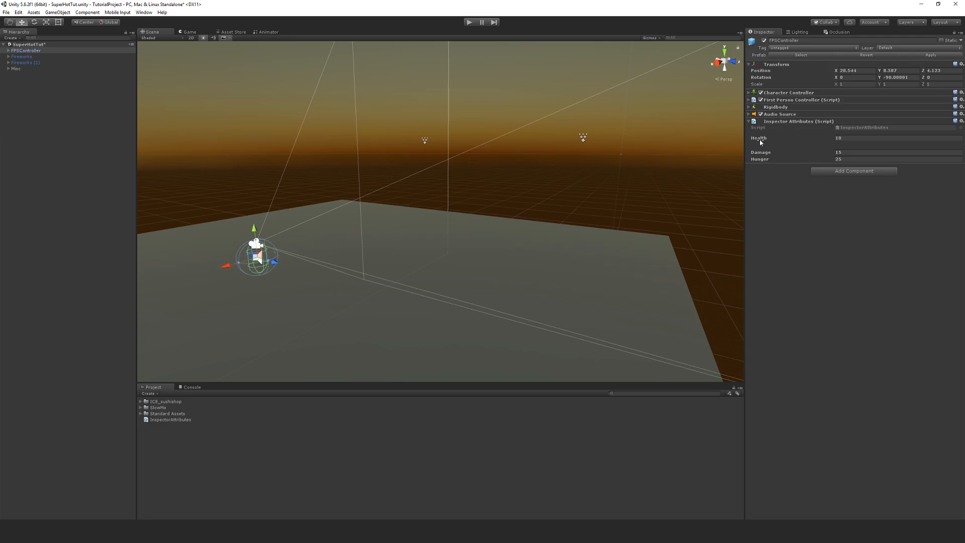
mouse_move(813, 163)
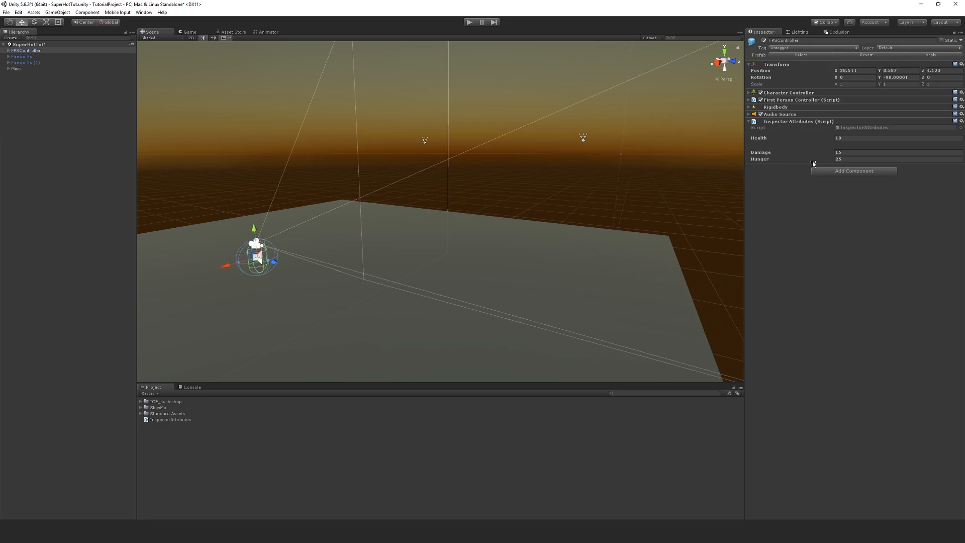
mouse_move(807, 130)
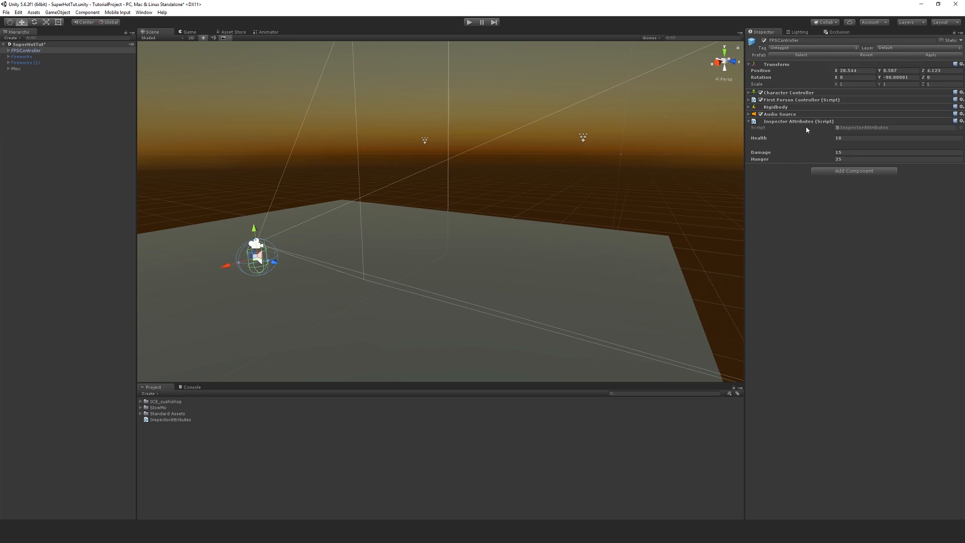
mouse_move(807, 130)
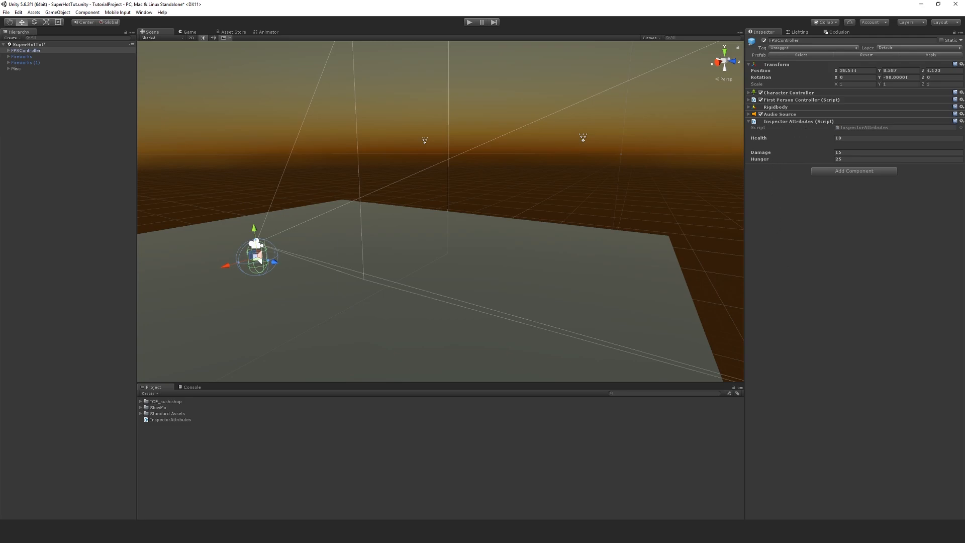